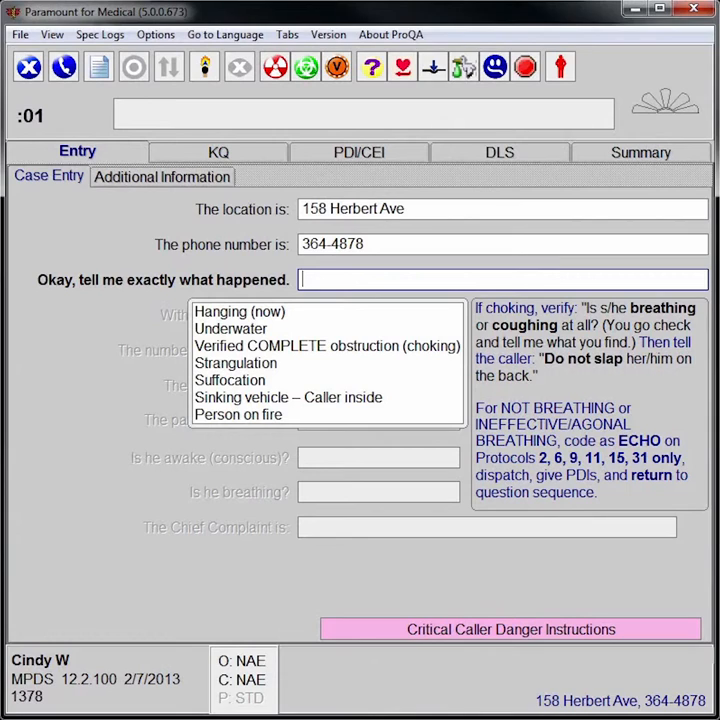
# Record the caller's problem description as 'Tough time breathing' and confirm it.
pyautogui.write('Tough time breathing')
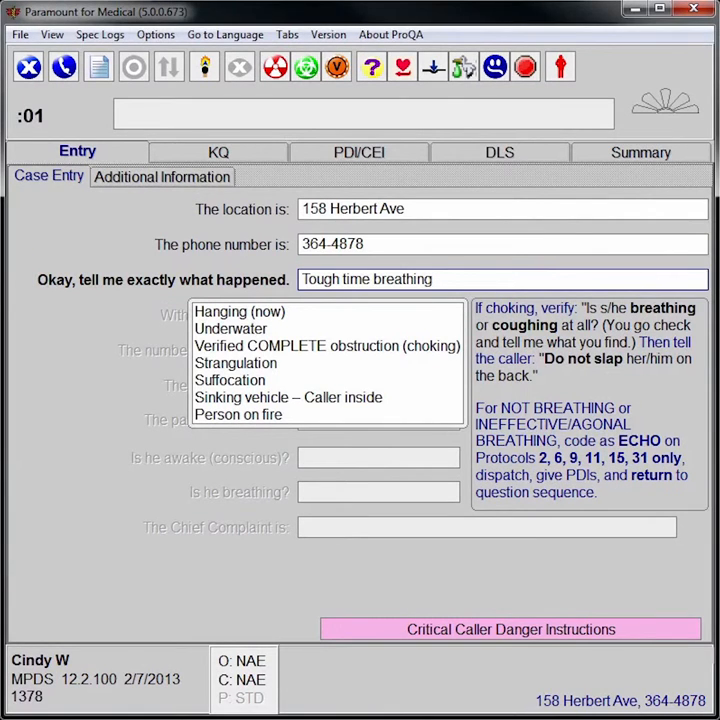
pyautogui.click(500, 280)
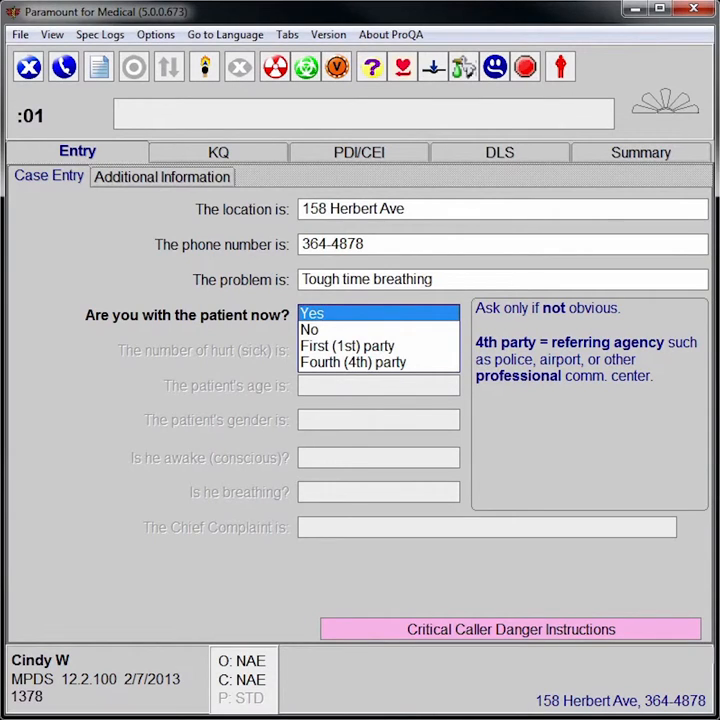
# Answer that the caller is with the 89-year-old female patient, who is awake and breathing.
pyautogui.click(312, 312)
pyautogui.write('89')
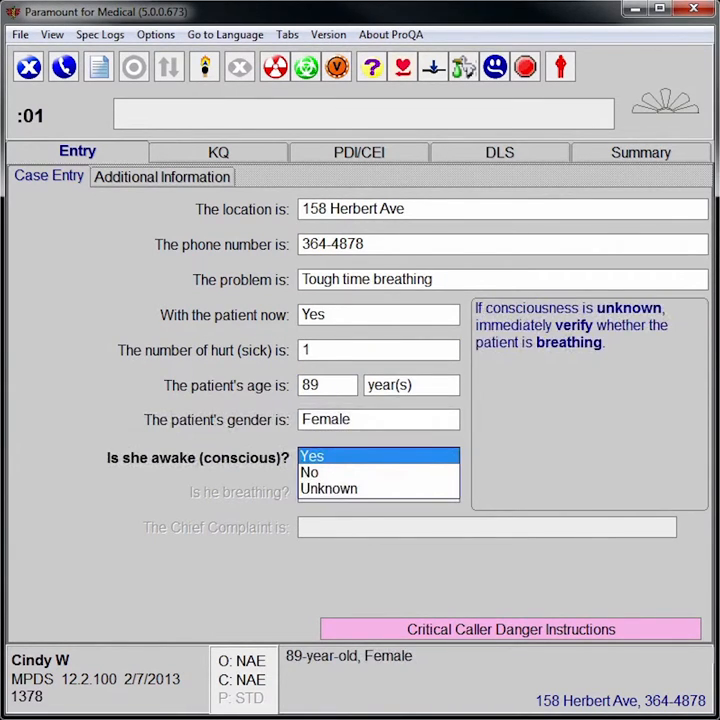
pyautogui.click(312, 456)
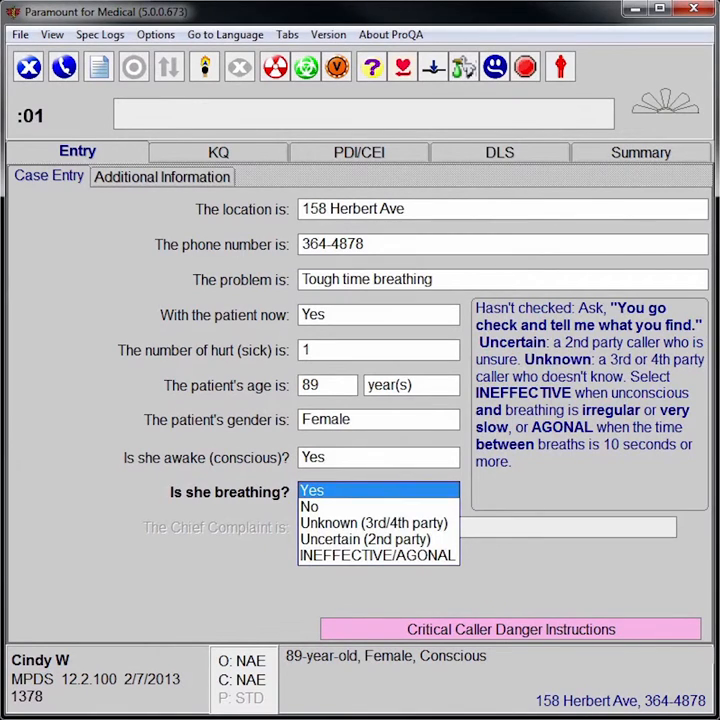
pyautogui.click(312, 490)
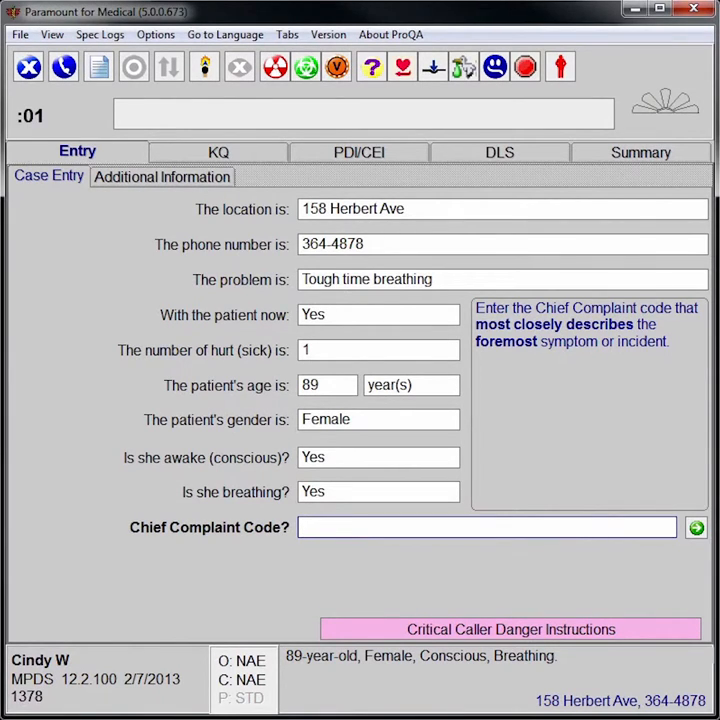
pyautogui.click(486, 528)
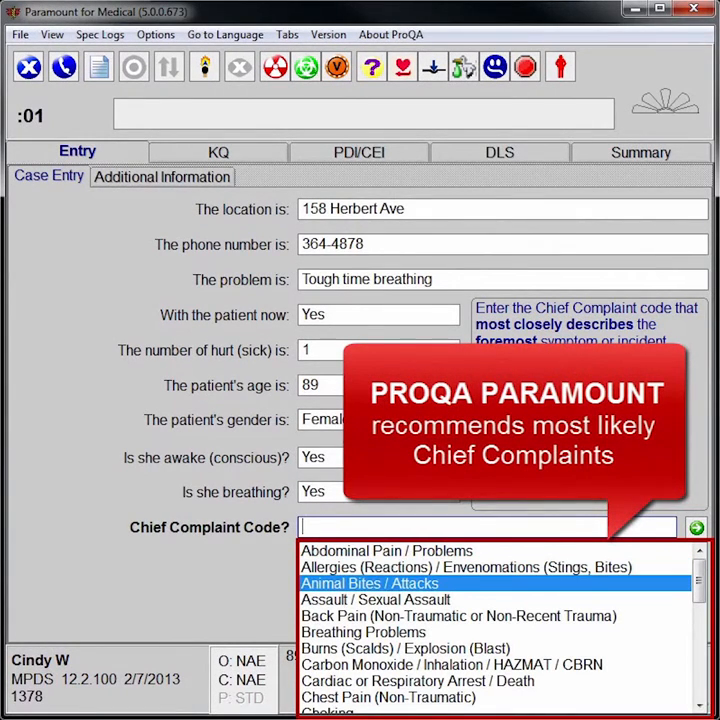
# Enter code BRE / 6 and confirm Breathing Problems as the chief complaint.
pyautogui.click(450, 664)
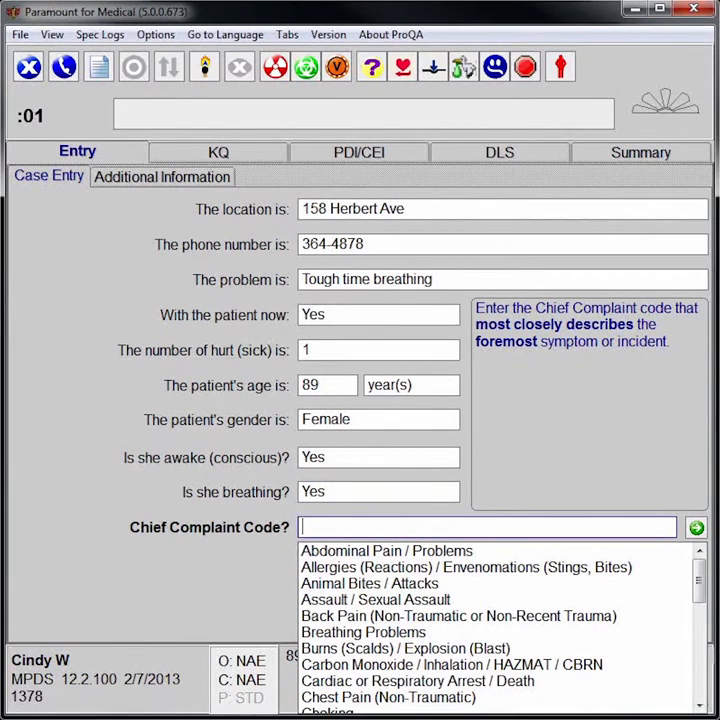
pyautogui.write('BR')
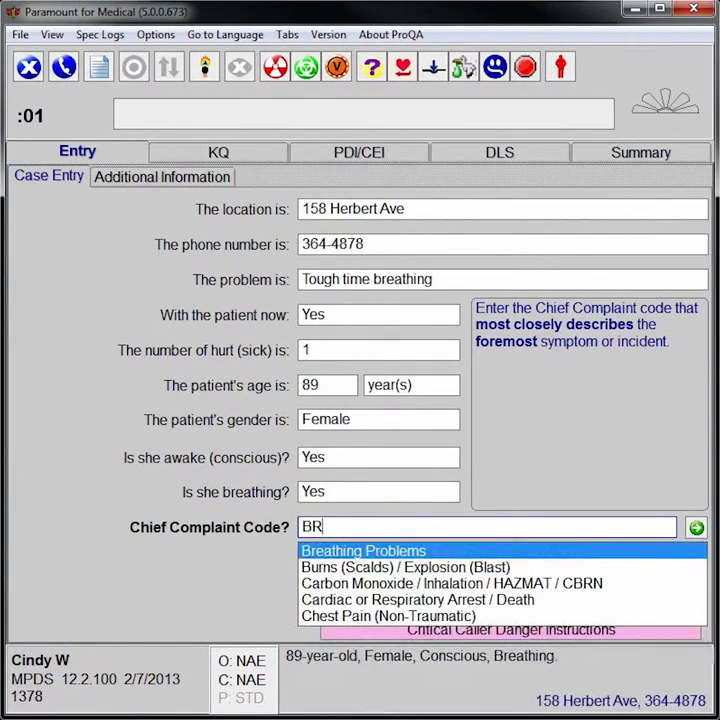
pyautogui.write('E')
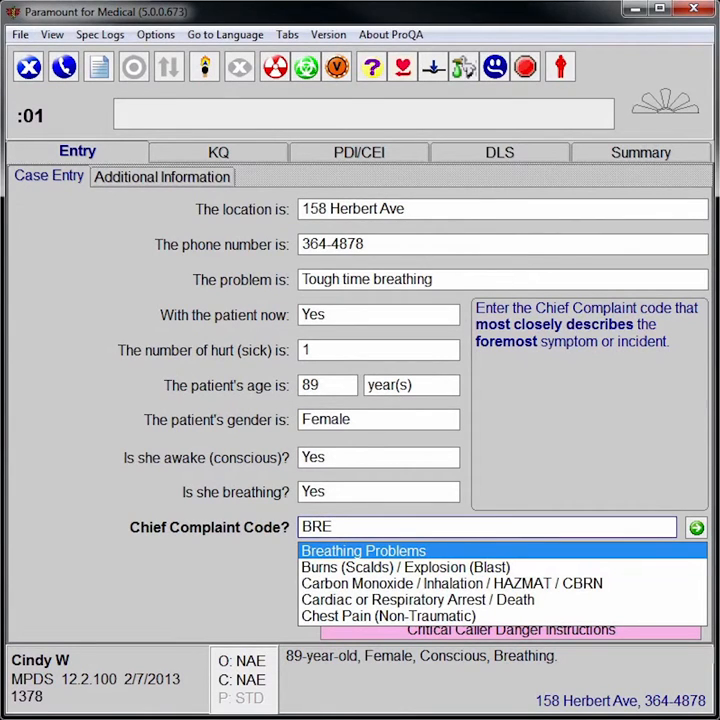
pyautogui.write('6')
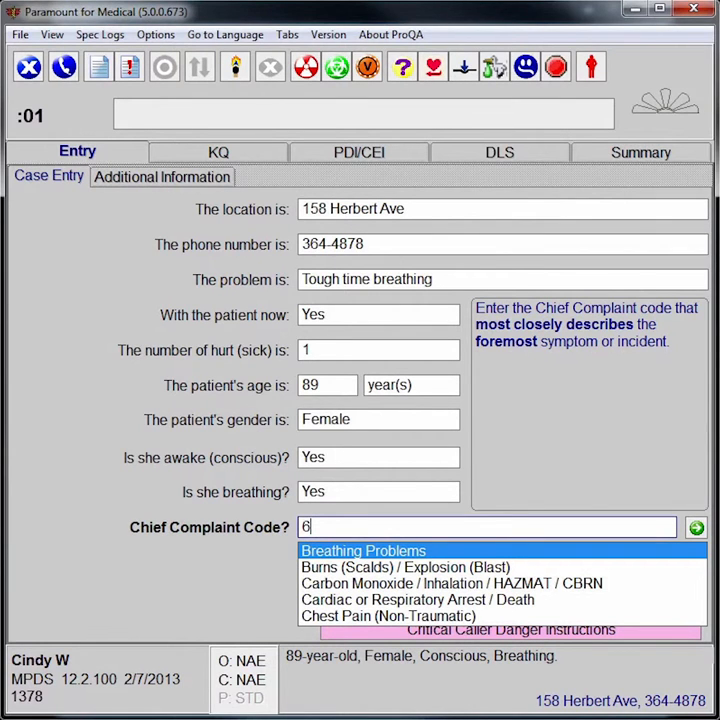
pyautogui.click(362, 550)
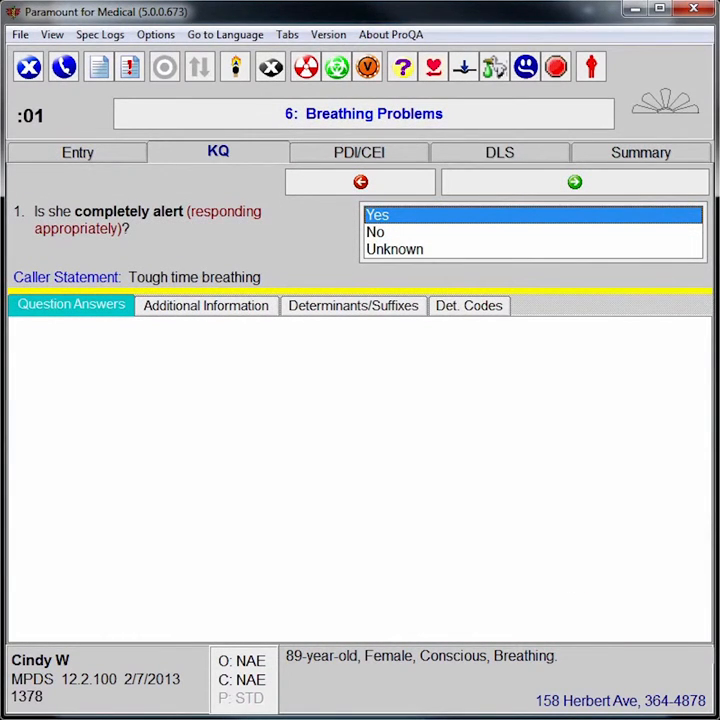
# Answer completely alert, hold the 6-D-2 dispatch, and answer not changing color.
pyautogui.click(574, 180)
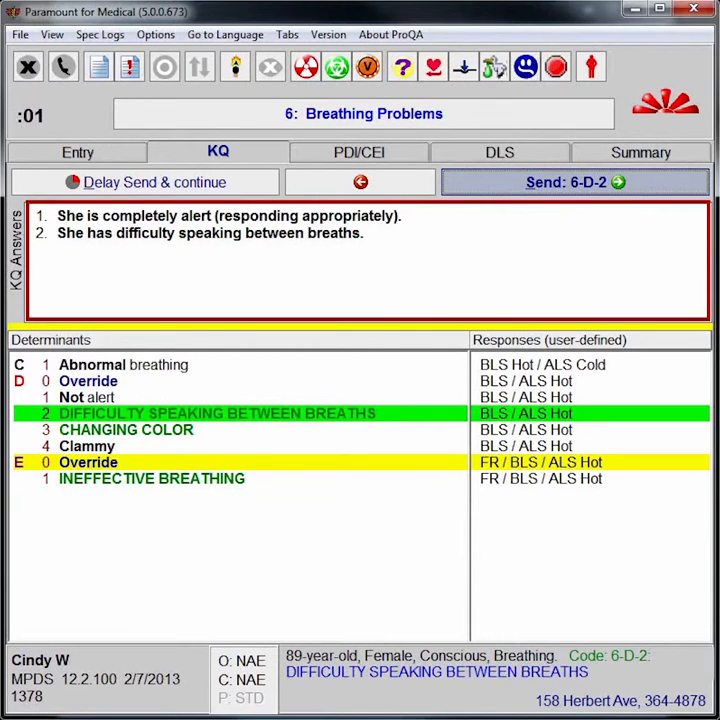
pyautogui.click(574, 182)
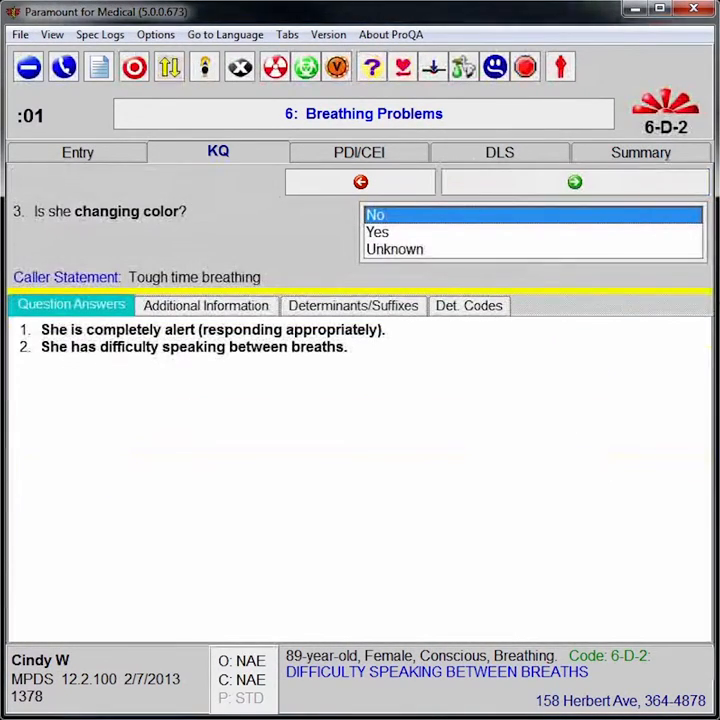
pyautogui.click(574, 180)
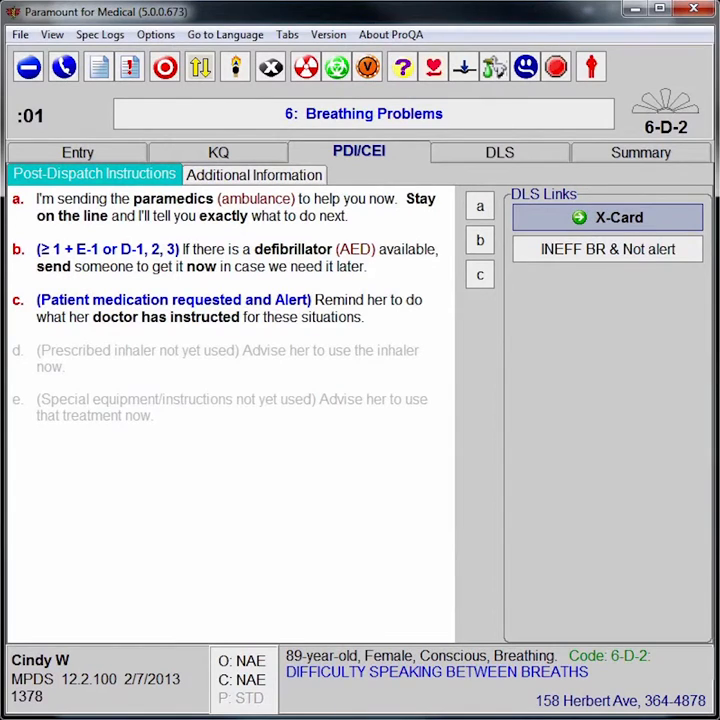
# Mark post-dispatch instructions a, b and c as given to the caller.
pyautogui.click(480, 206)
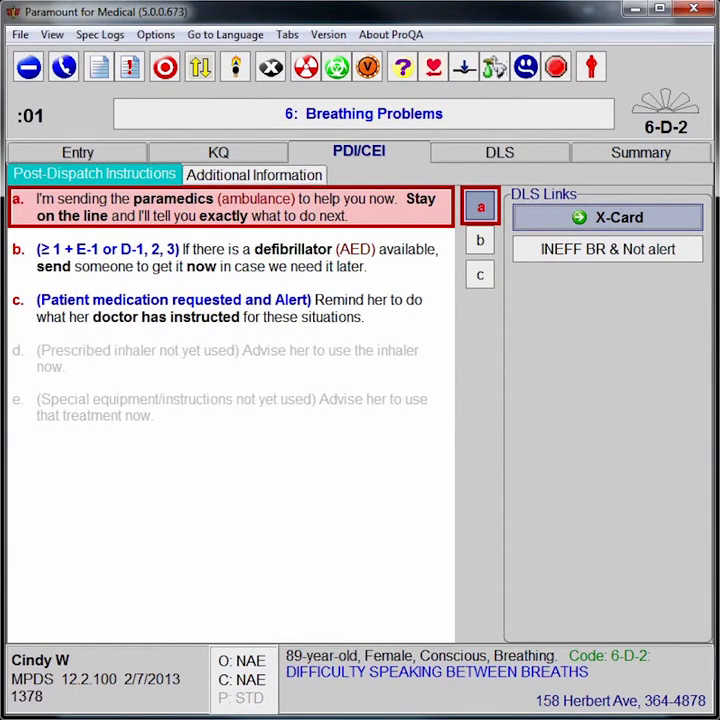
pyautogui.click(480, 240)
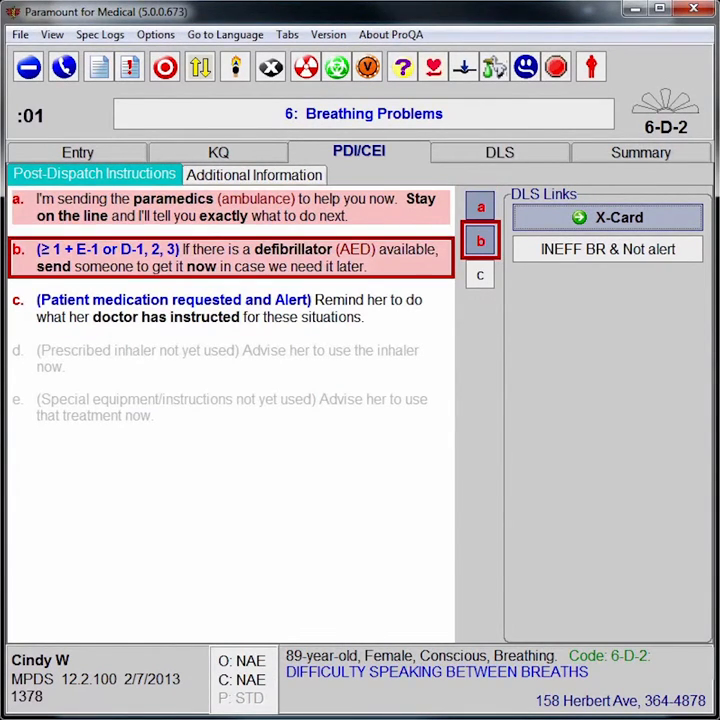
pyautogui.click(480, 274)
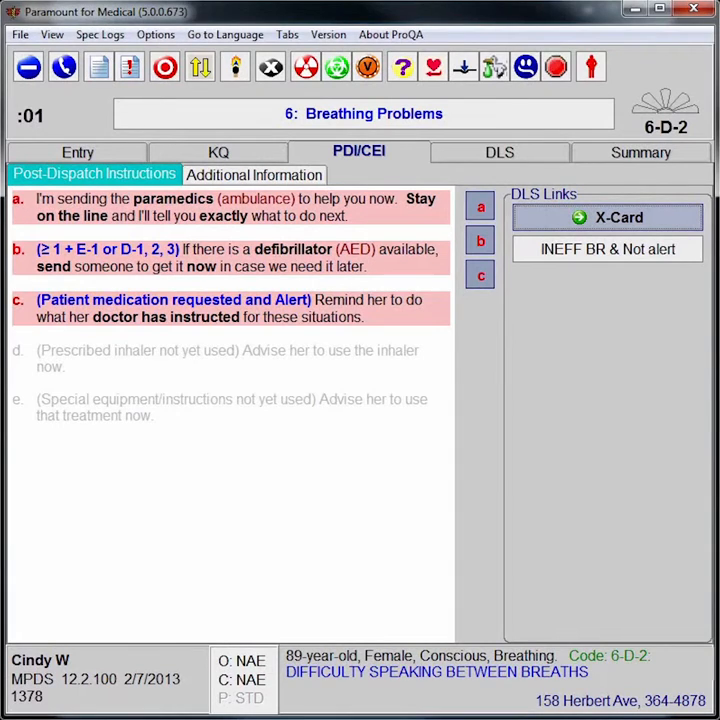
pyautogui.click(500, 152)
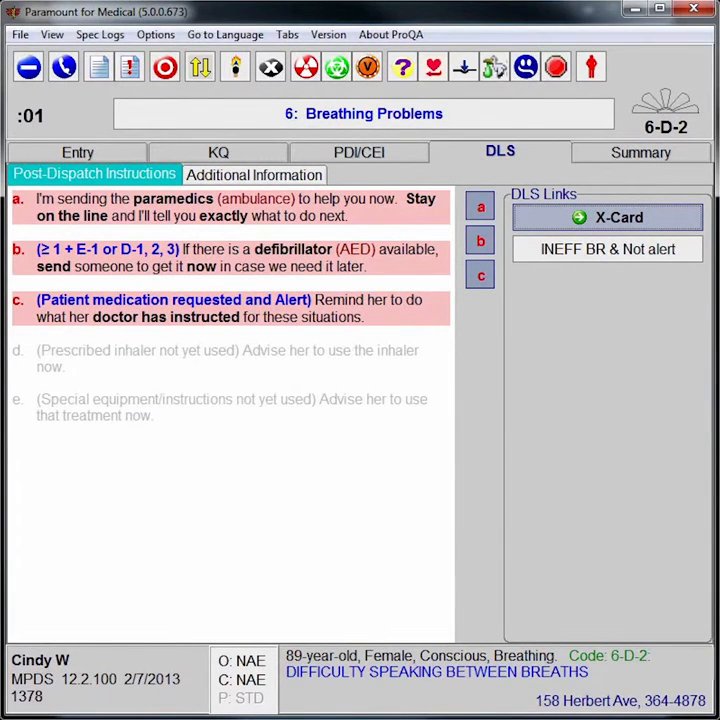
# Choose X-Card exit instructions and mark the patient stable to reach X22 Routine Disconnect.
pyautogui.click(608, 216)
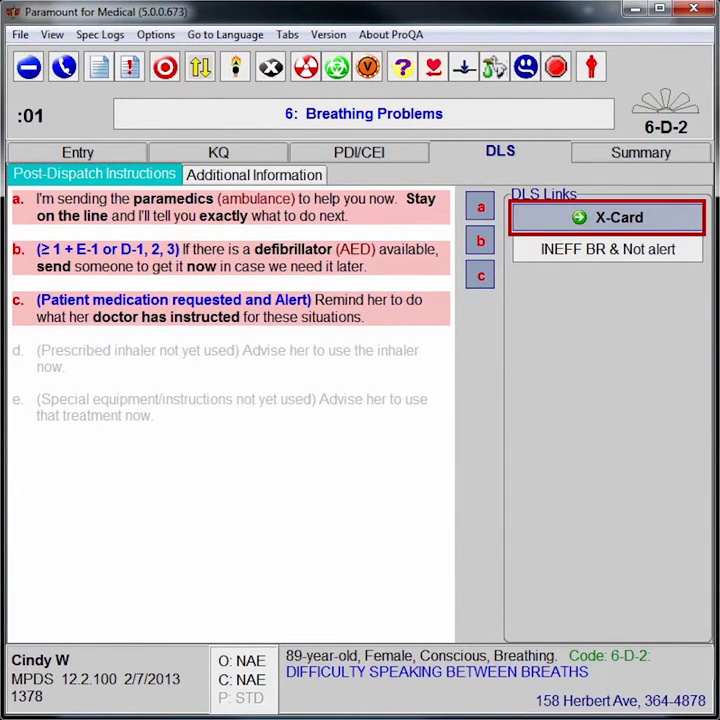
pyautogui.click(608, 216)
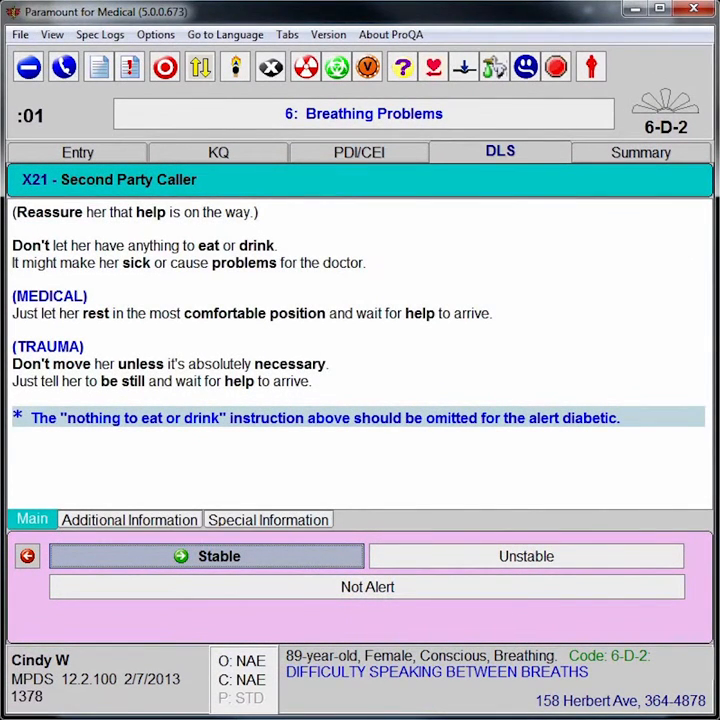
pyautogui.click(206, 556)
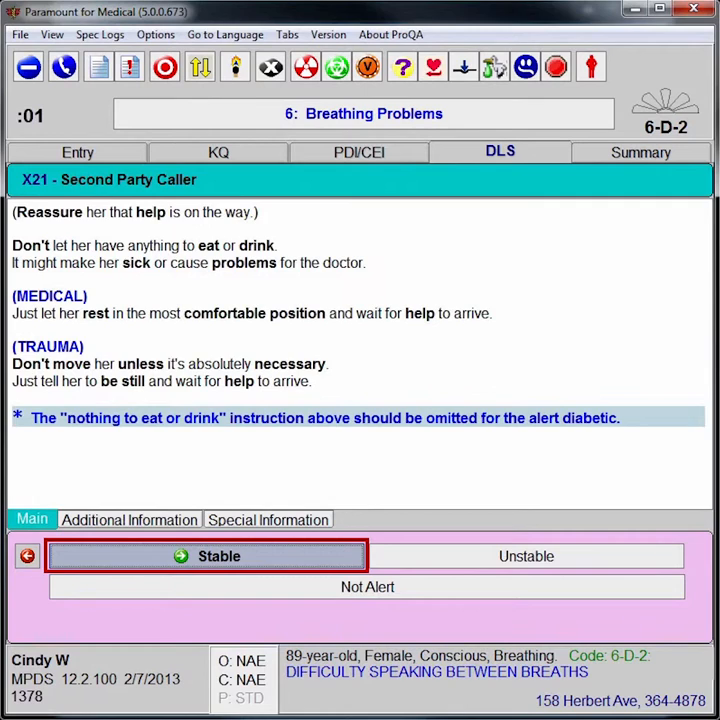
pyautogui.click(206, 556)
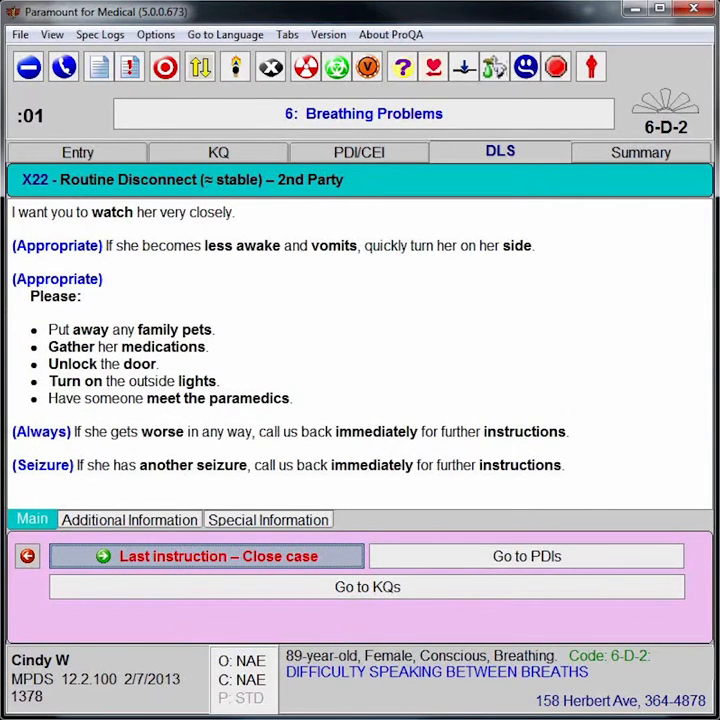